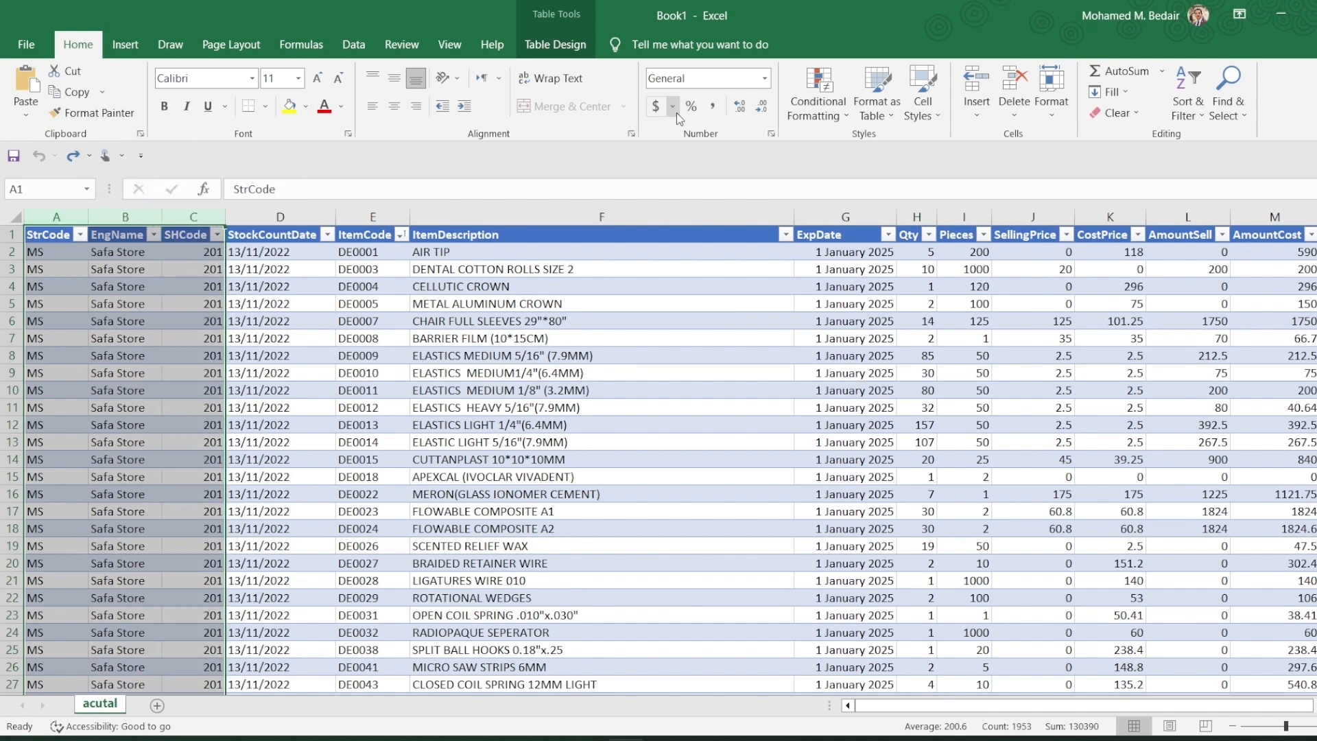
- Hide columns A–C (StrCode, EngName, SHCode) and rows 7–15 via Format > Hide & Unhide
click(1050, 93)
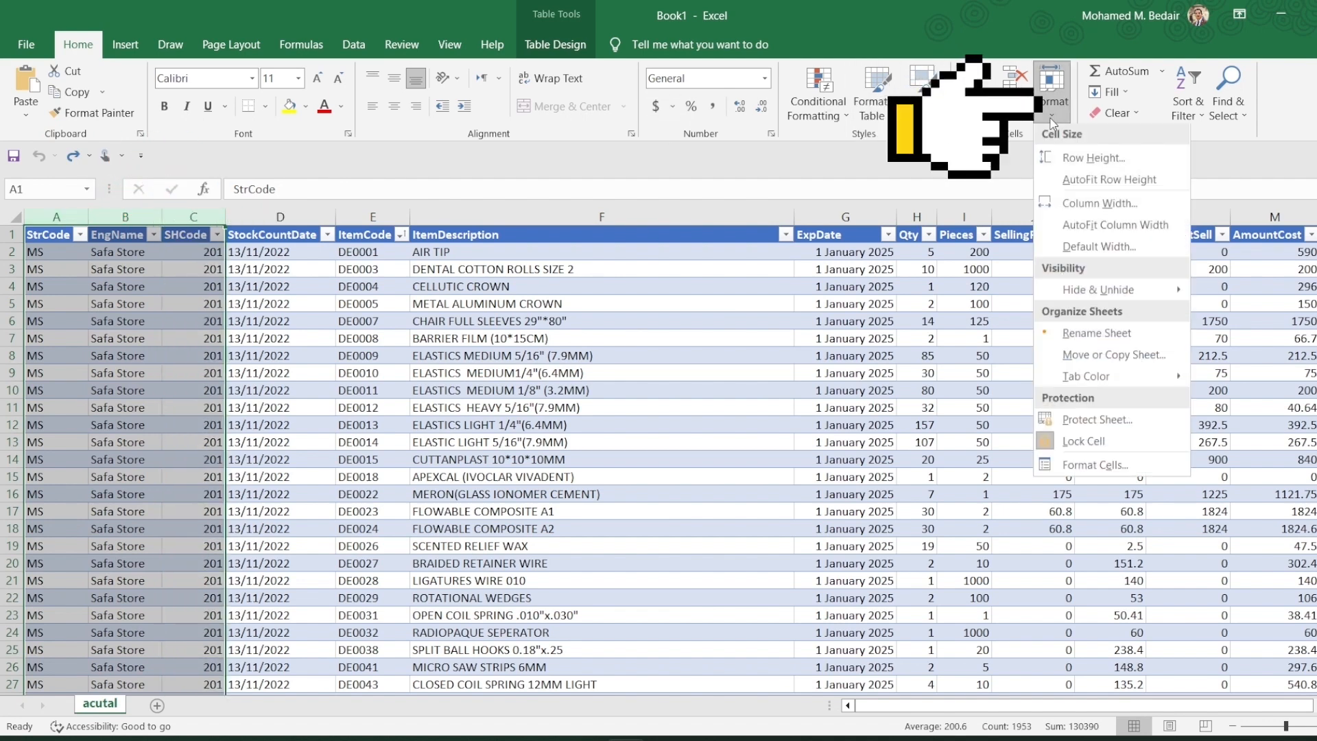
mouse_move(1099, 291)
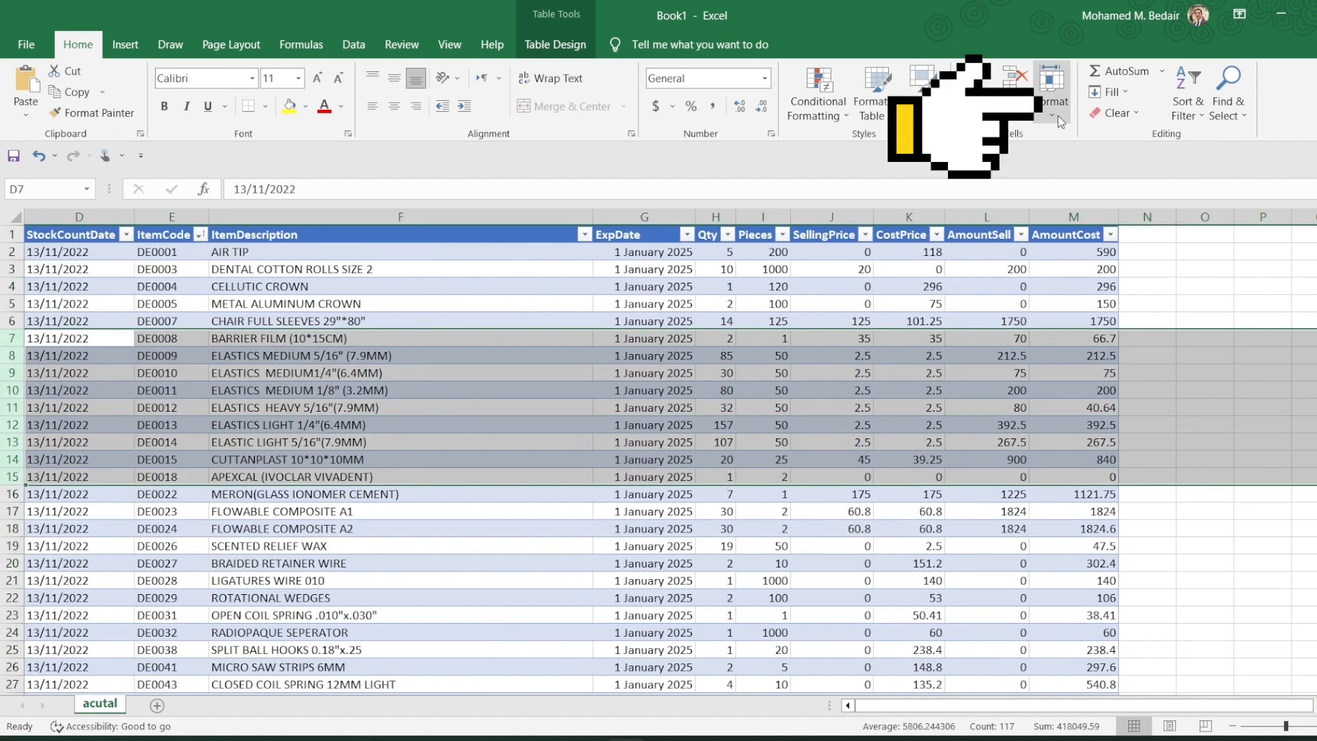
click(1051, 93)
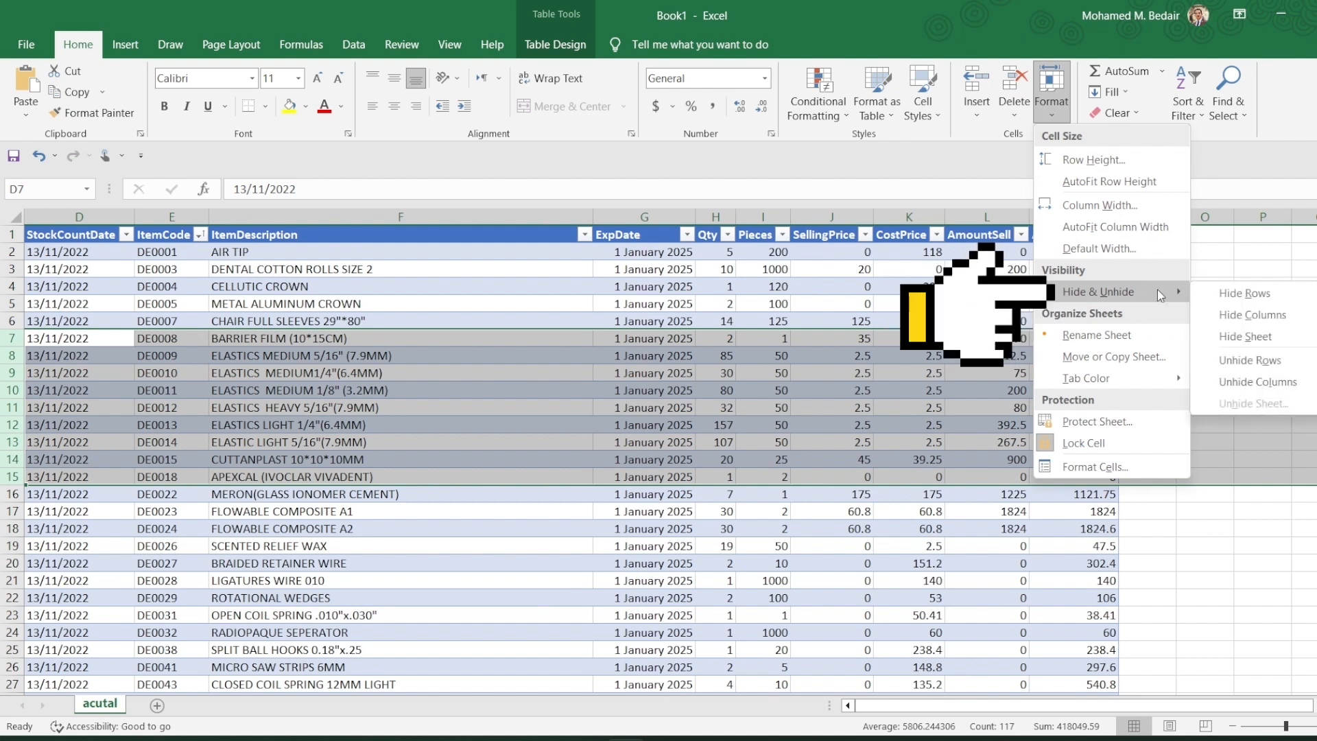
click(1250, 360)
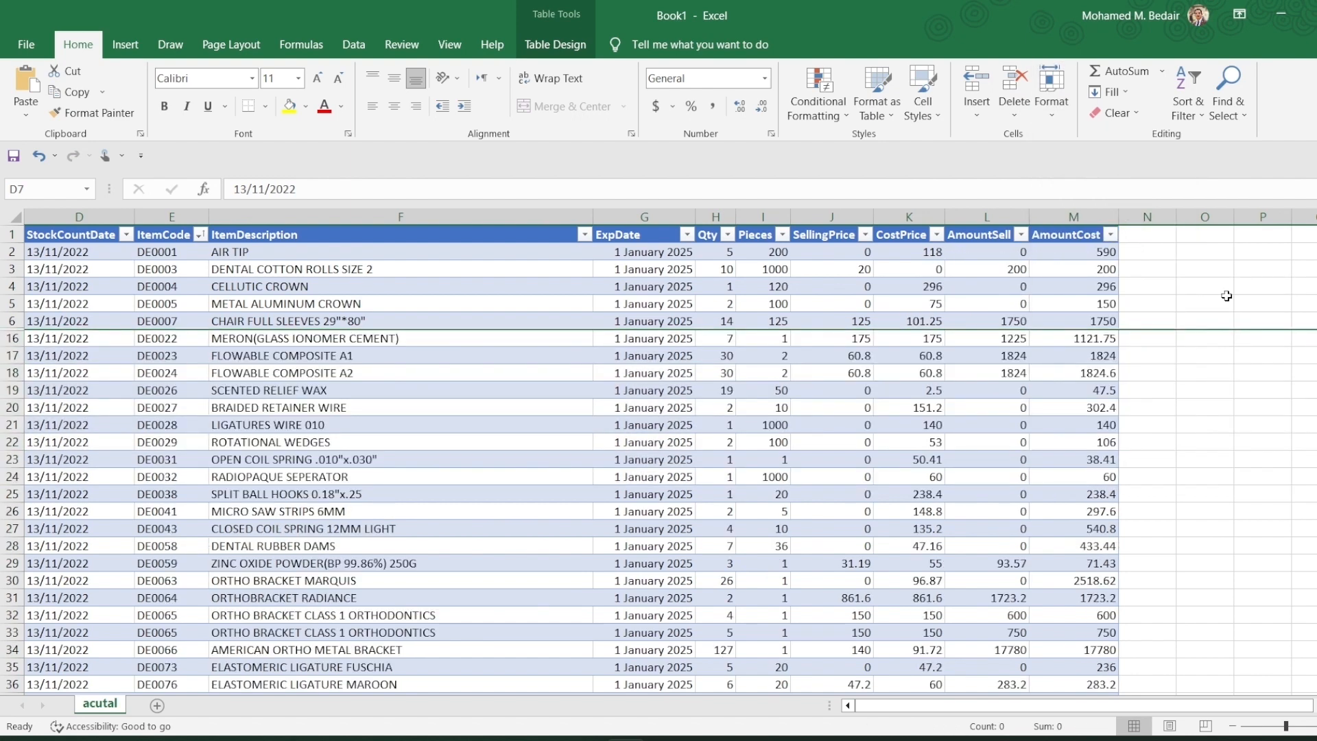
mouse_move(963, 319)
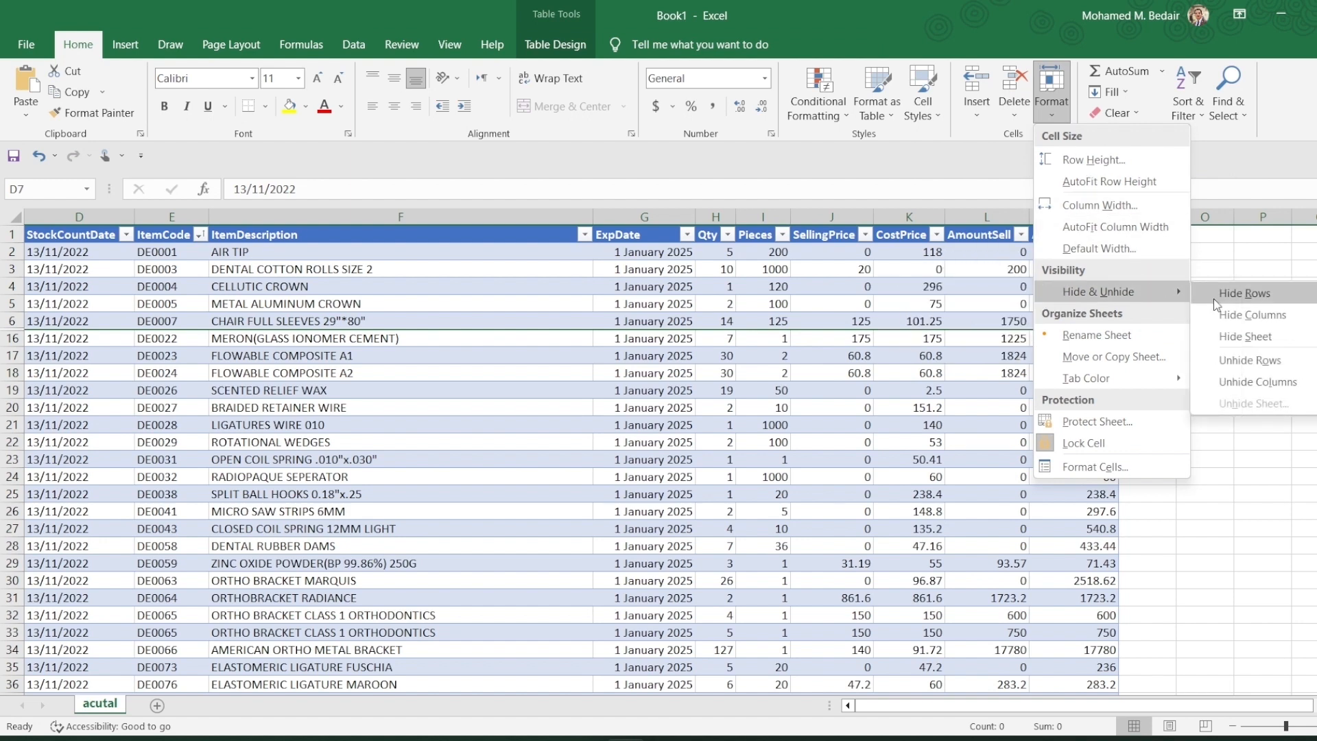
- Unhide rows 7–15 from the Format > Hide & Unhide menu
click(1249, 359)
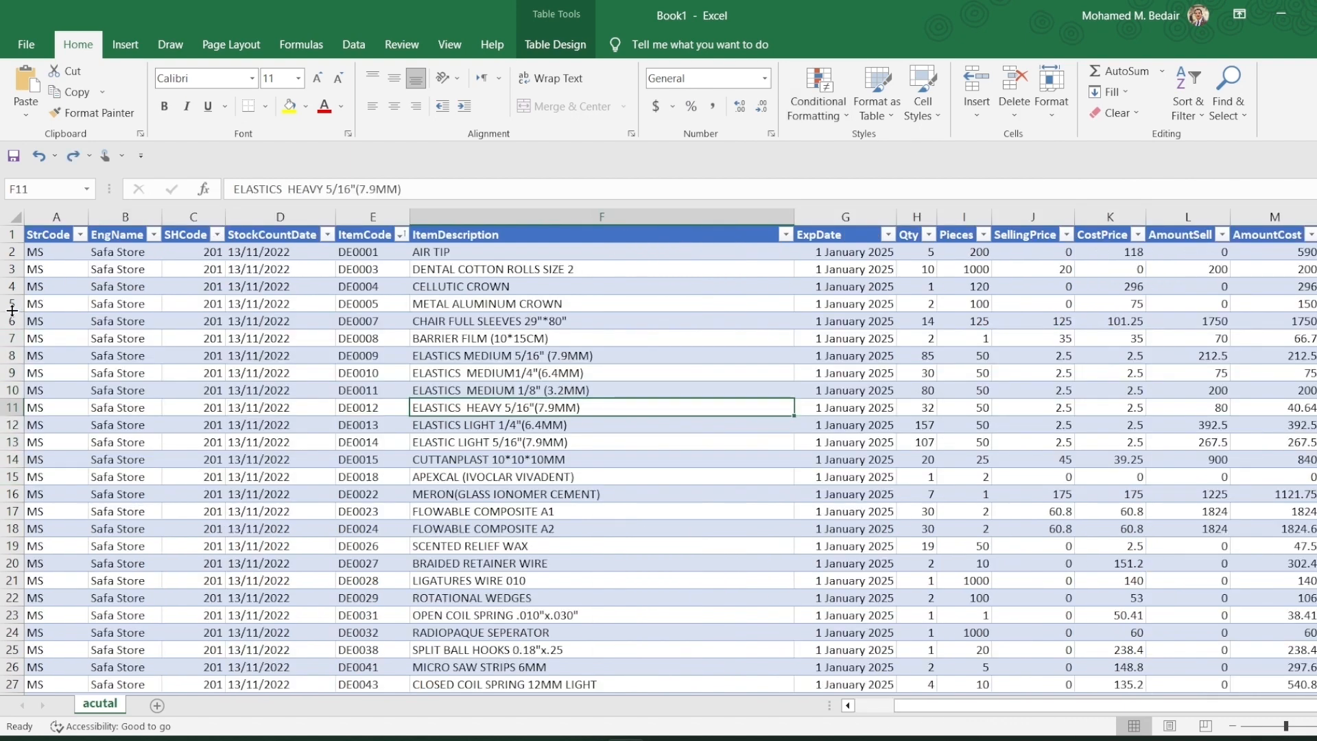
- Hide rows 5–19 with Ctrl+9 and columns D–F with Ctrl+0, then unhide rows with Ctrl+Shift+9
click(34, 303)
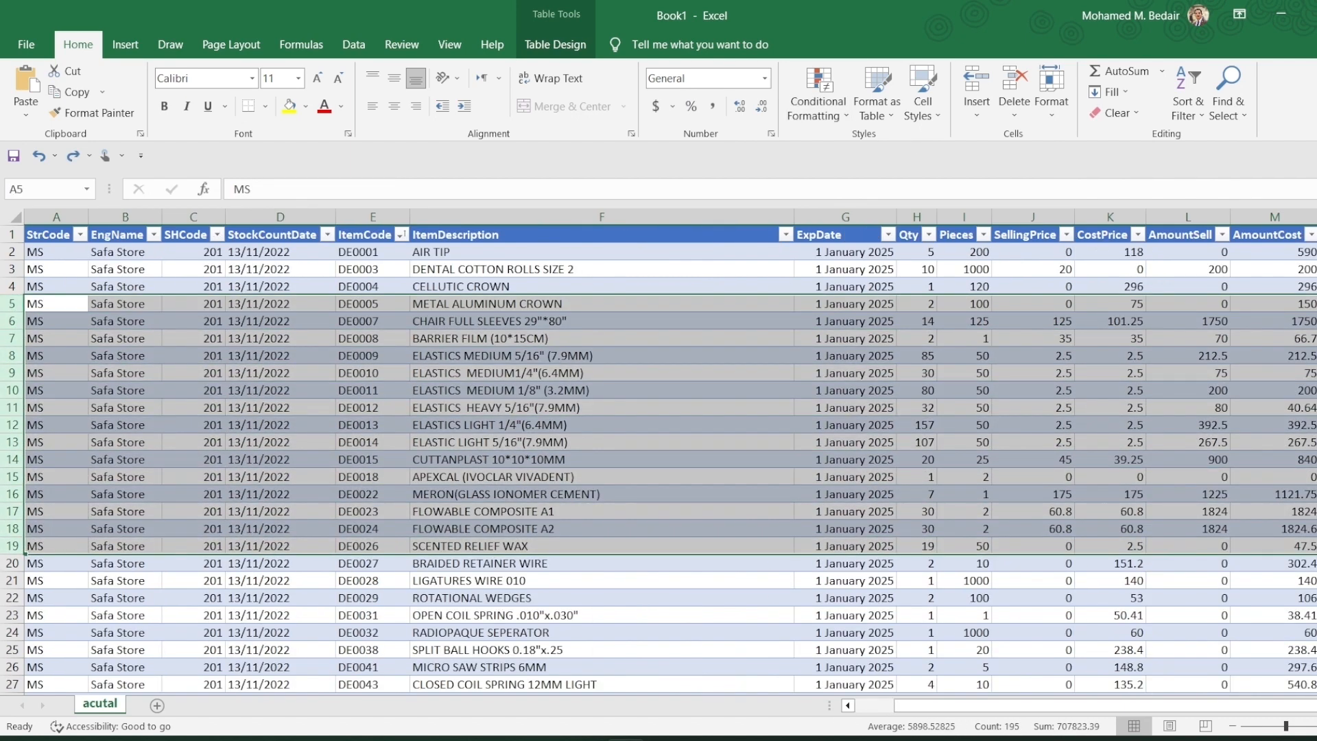
key(ctrl+9)
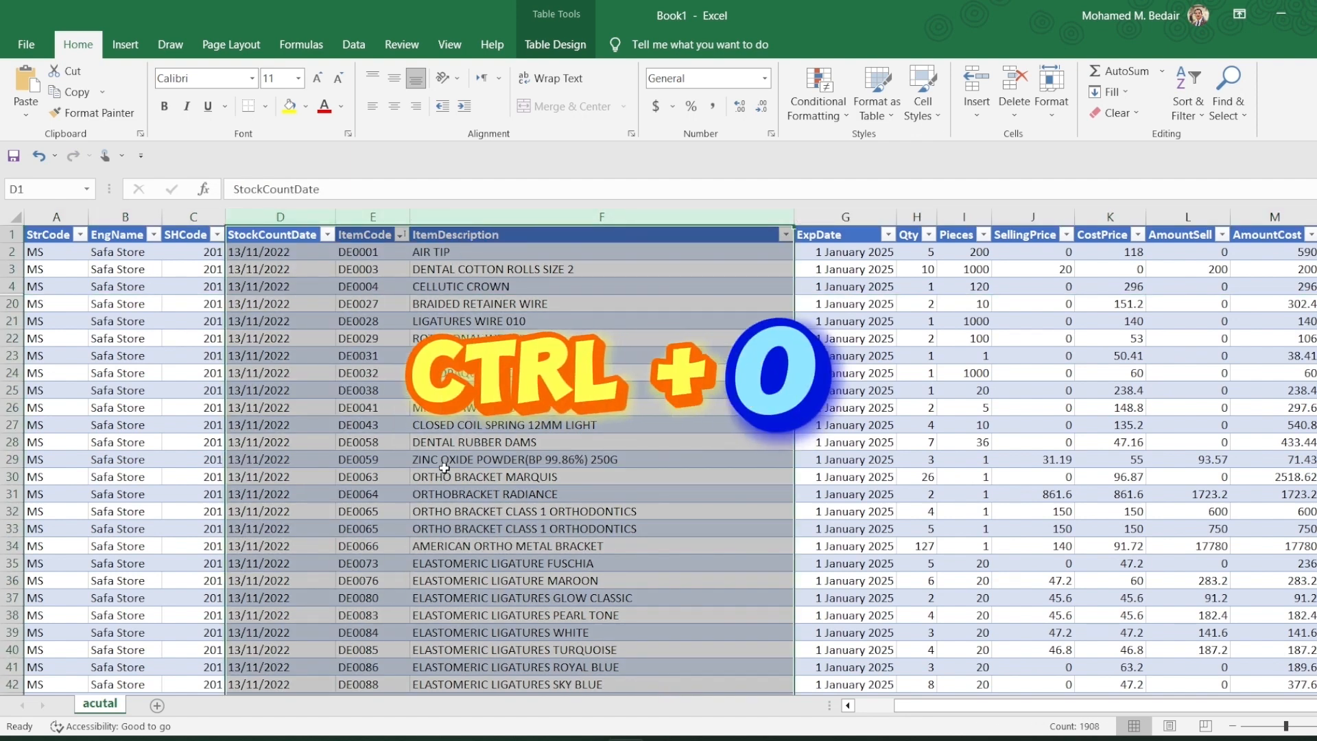
key(ctrl+0)
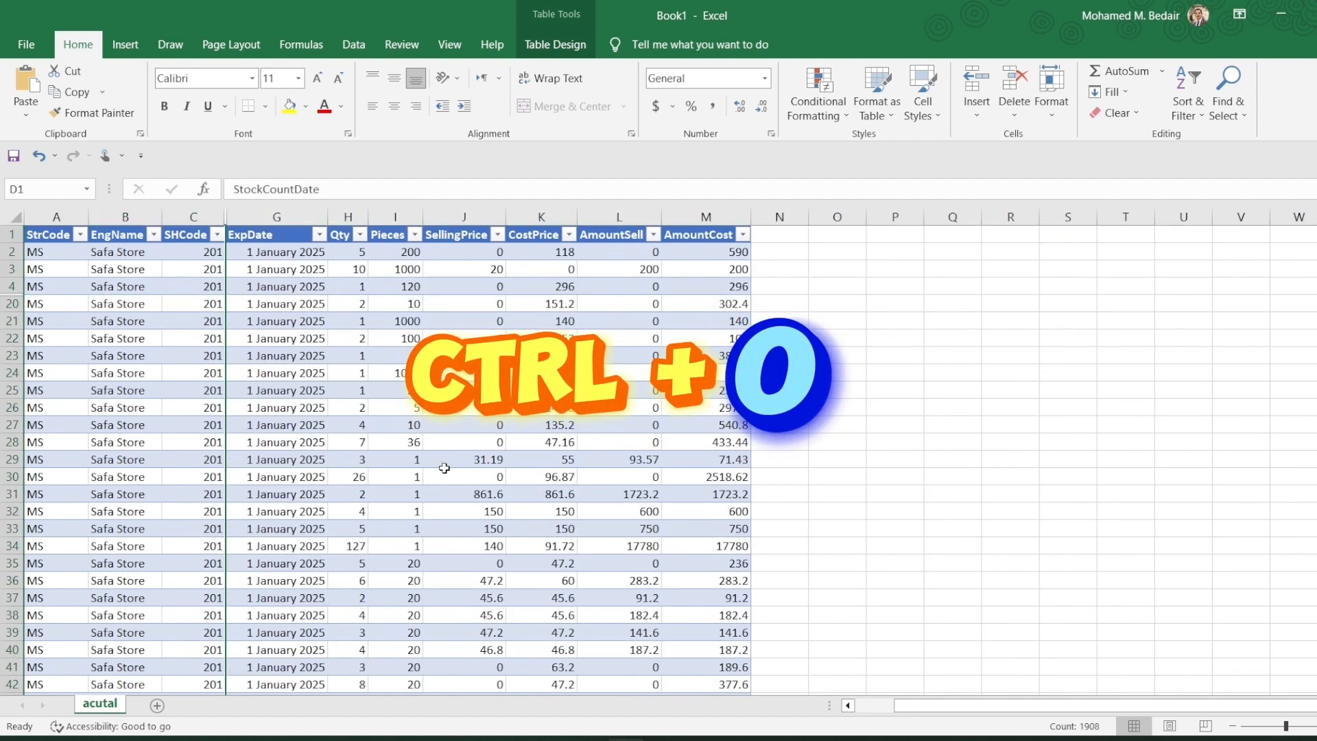
key(ctrl+shift+9)
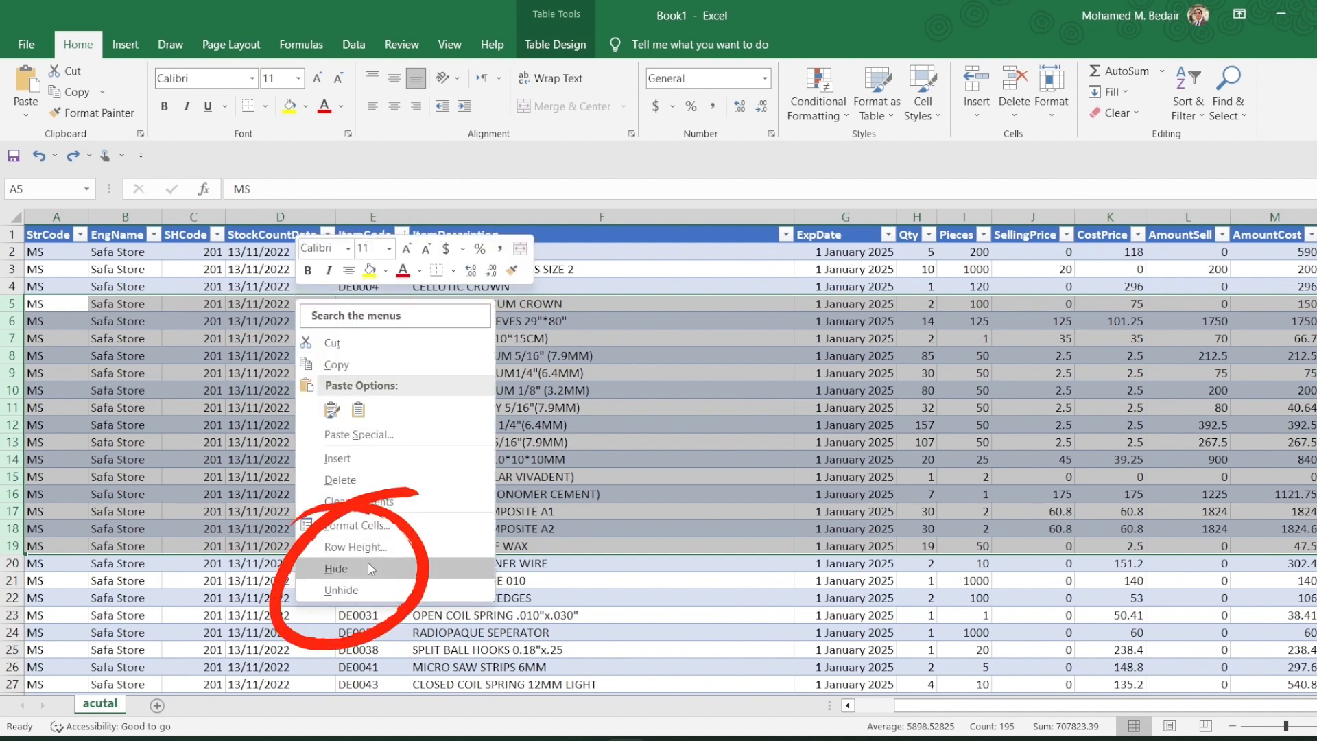
- Hide rows 5–19 from the right-click menu, then unhide them the same way
click(336, 572)
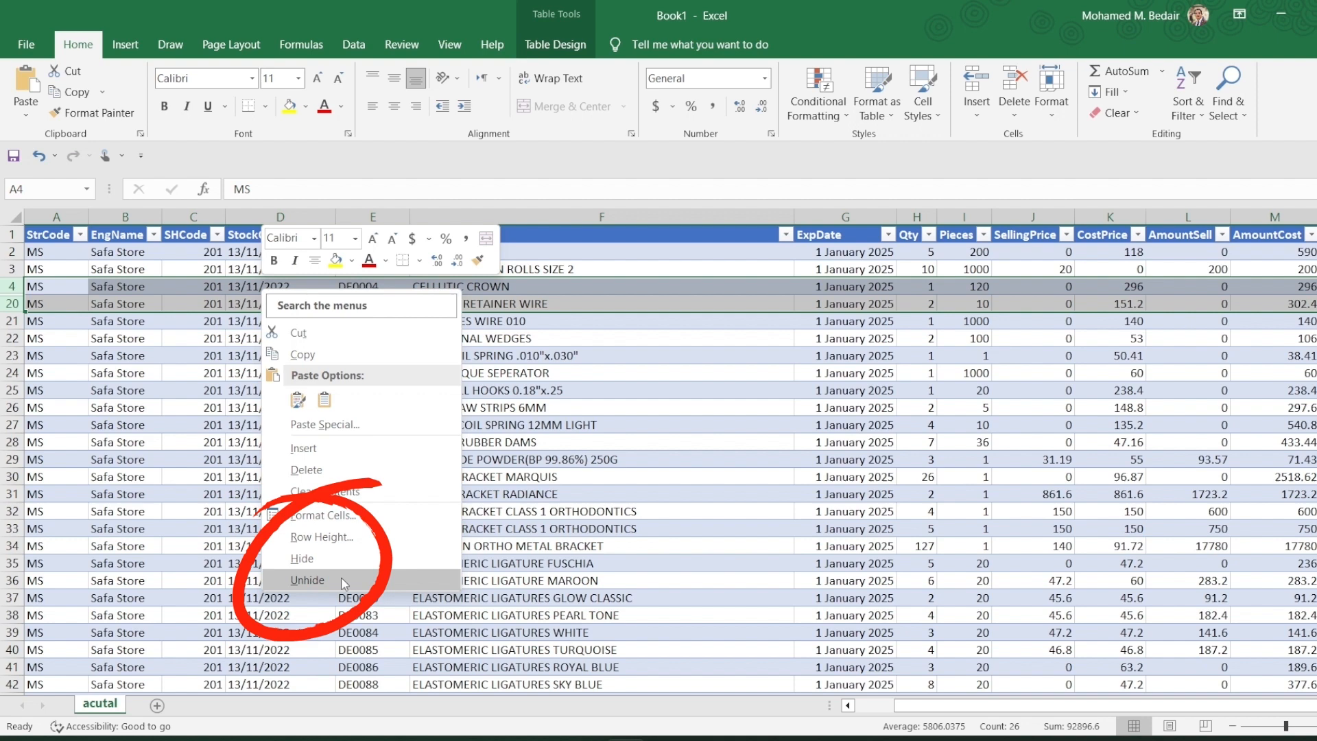
click(307, 580)
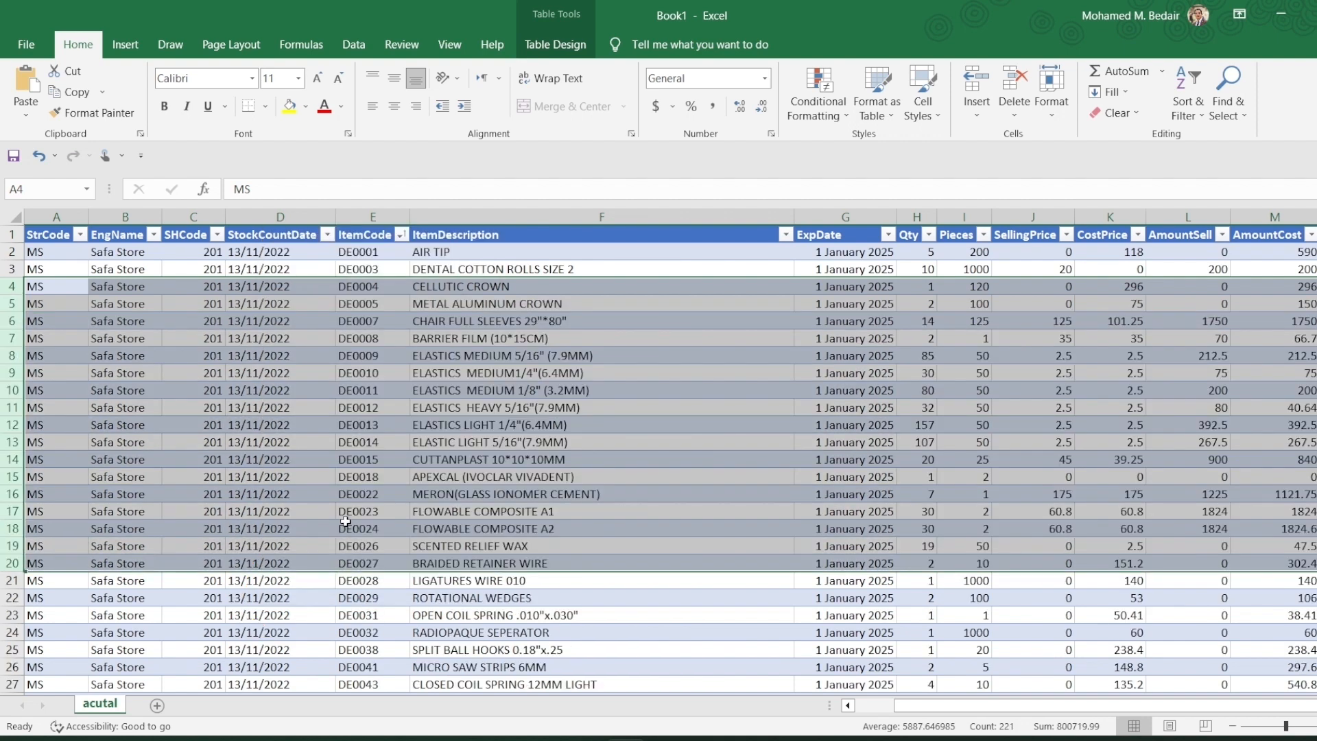